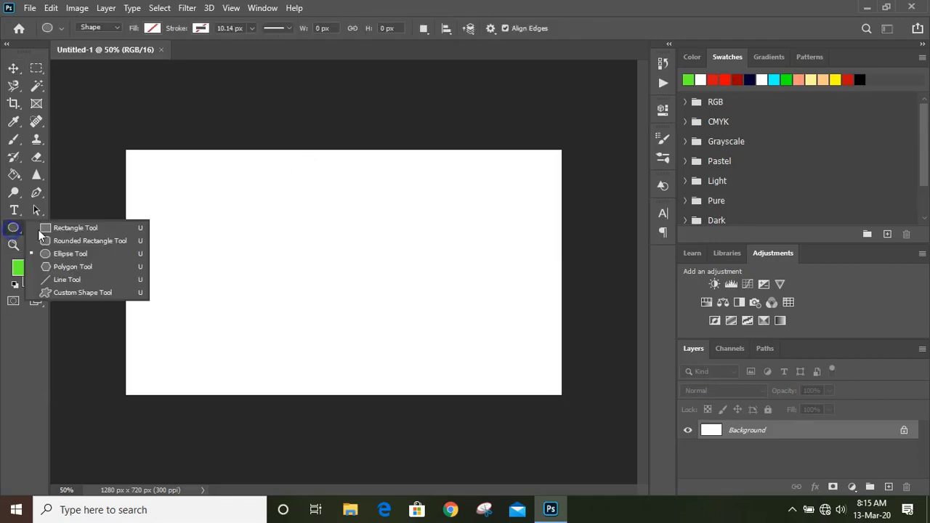
Draw a 500×360 px ellipse on the canvas and fill it dark navy.
{"action": "left_click_drag", "start_coordinate": [258, 233], "coordinate": [273, 255]}
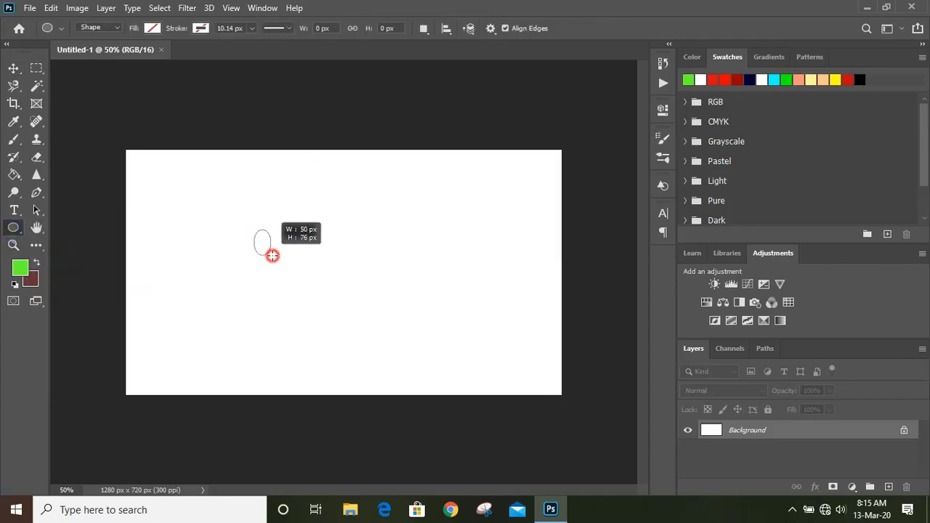
{"action": "left_click_drag", "start_coordinate": [258, 242], "coordinate": [424, 351]}
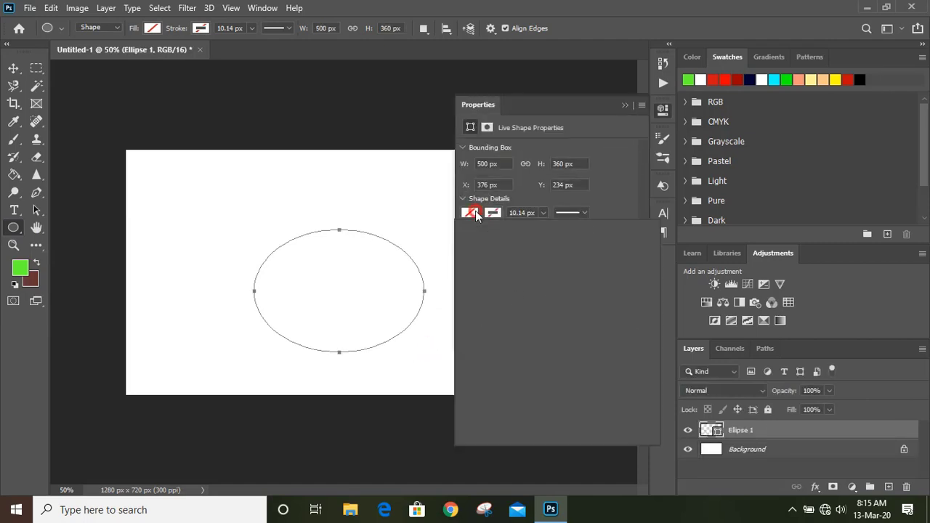
{"action": "left_click", "coordinate": [474, 212]}
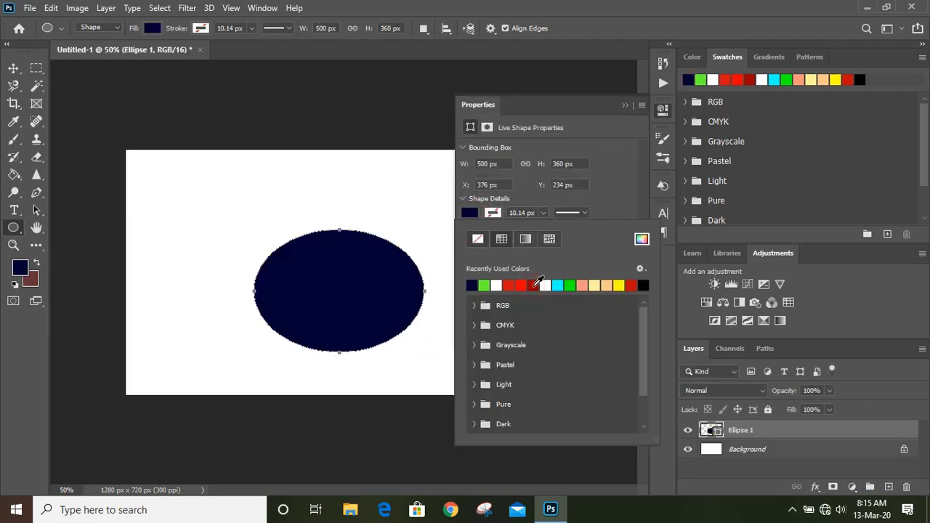
{"action": "left_click", "coordinate": [624, 105]}
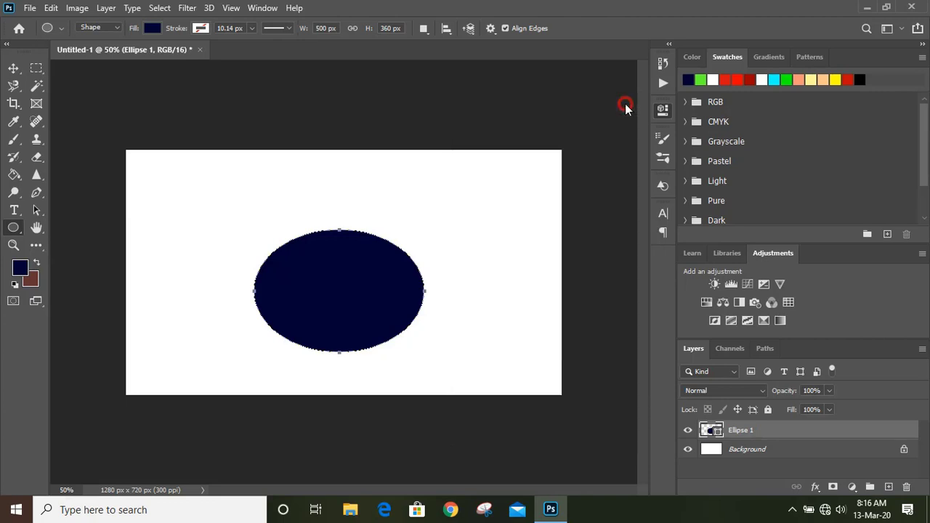
{"action": "left_click", "coordinate": [12, 70]}
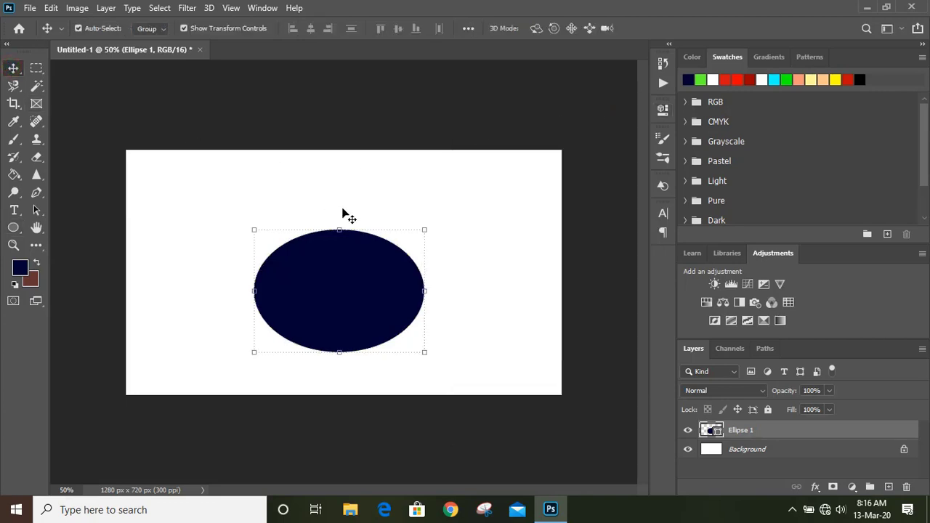
Duplicate the ellipse as a slightly smaller red copy, then rotate both ellipses to a tilt.
{"action": "key", "text": "Ctrl+C"}
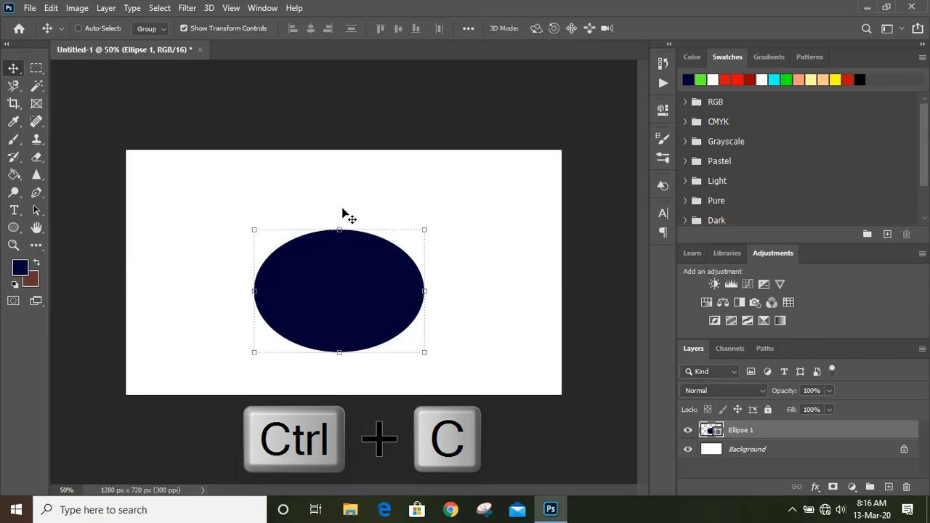
{"action": "key", "text": "ctrl+c"}
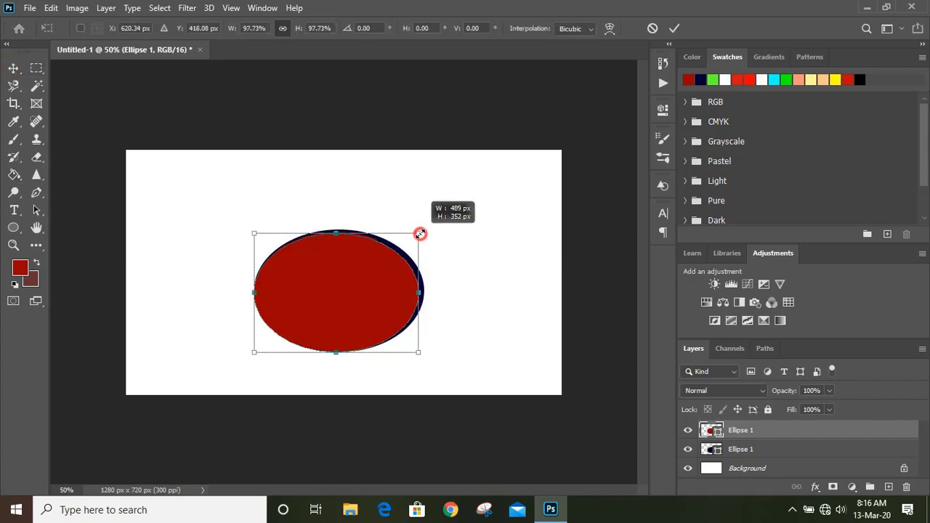
{"action": "left_click_drag", "start_coordinate": [420, 234], "coordinate": [398, 244]}
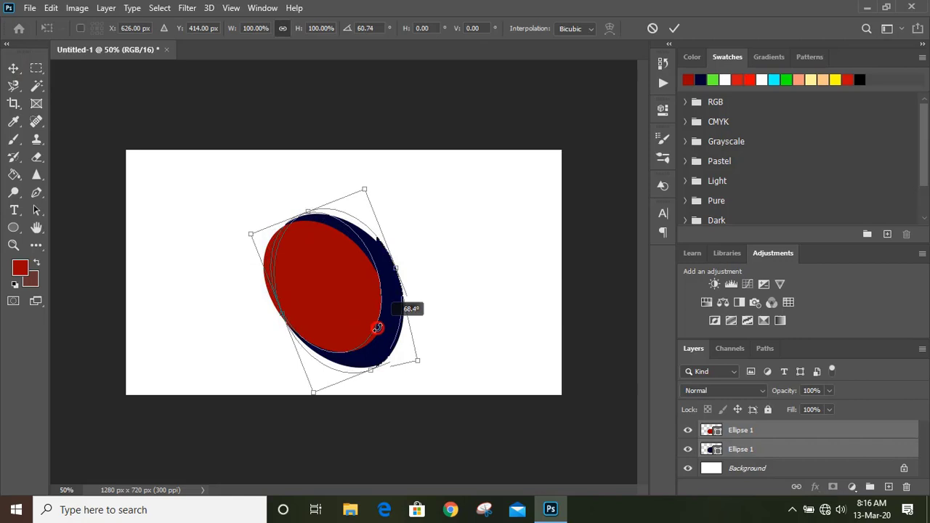
{"action": "left_click_drag", "start_coordinate": [377, 328], "coordinate": [410, 325]}
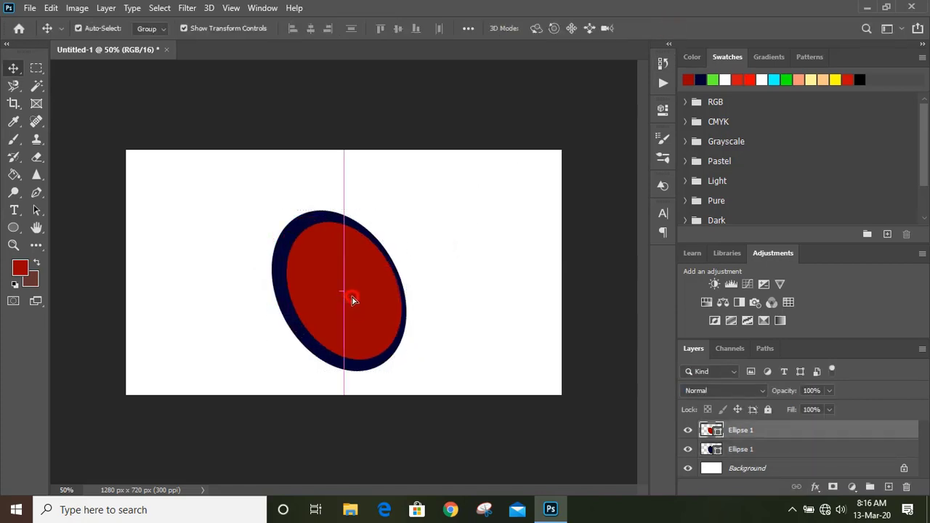
Subtract the offset red ellipse from the navy one into a crescent and move it left.
{"action": "left_click", "coordinate": [352, 300]}
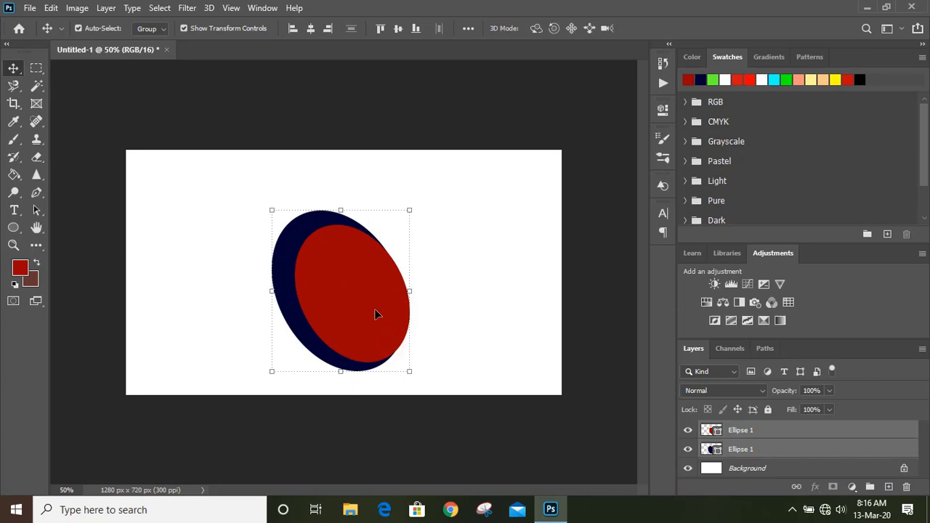
{"action": "left_click", "coordinate": [85, 8]}
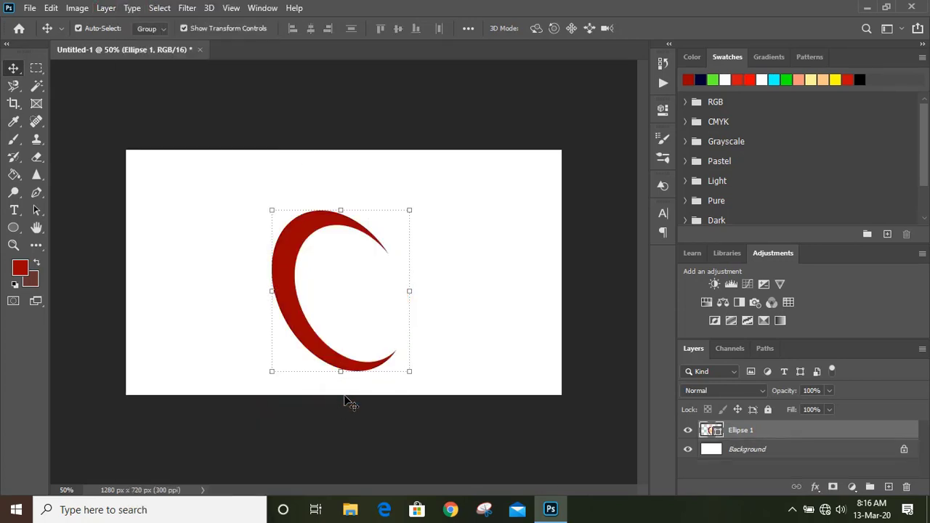
{"action": "left_click_drag", "start_coordinate": [340, 291], "coordinate": [245, 255]}
{"action": "type", "text": "NEXT"}
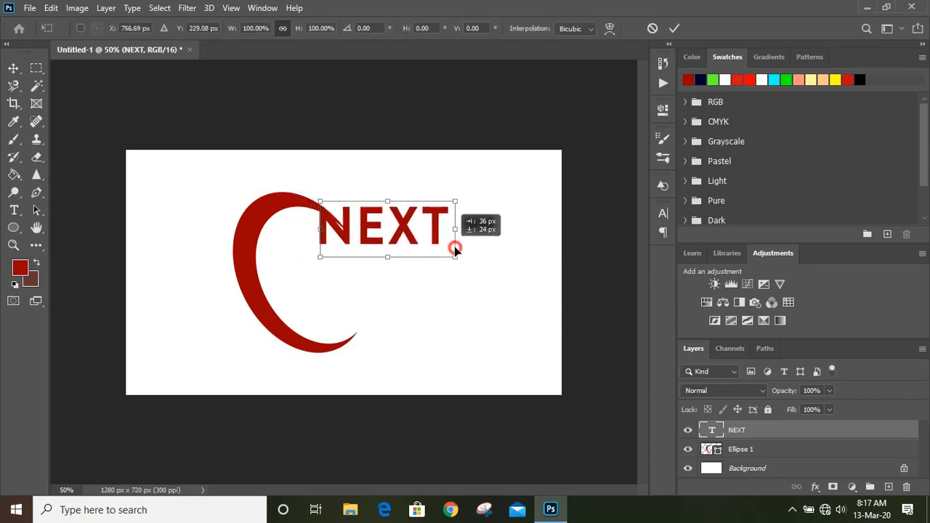
Place and enlarge red NEXT in the crescent, with a smaller GENERATION copy beneath.
{"action": "left_click_drag", "start_coordinate": [454, 248], "coordinate": [460, 293]}
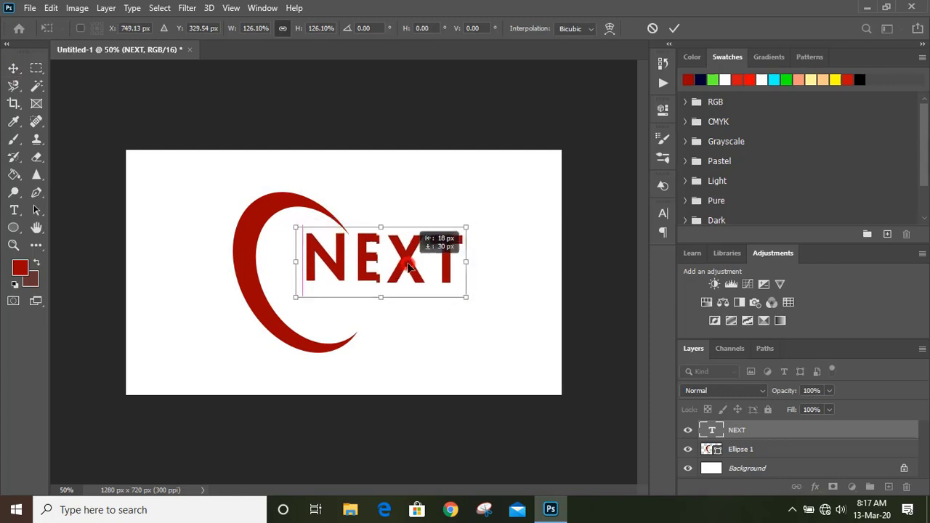
{"action": "left_click_drag", "start_coordinate": [407, 265], "coordinate": [378, 272]}
{"action": "type", "text": "G"}
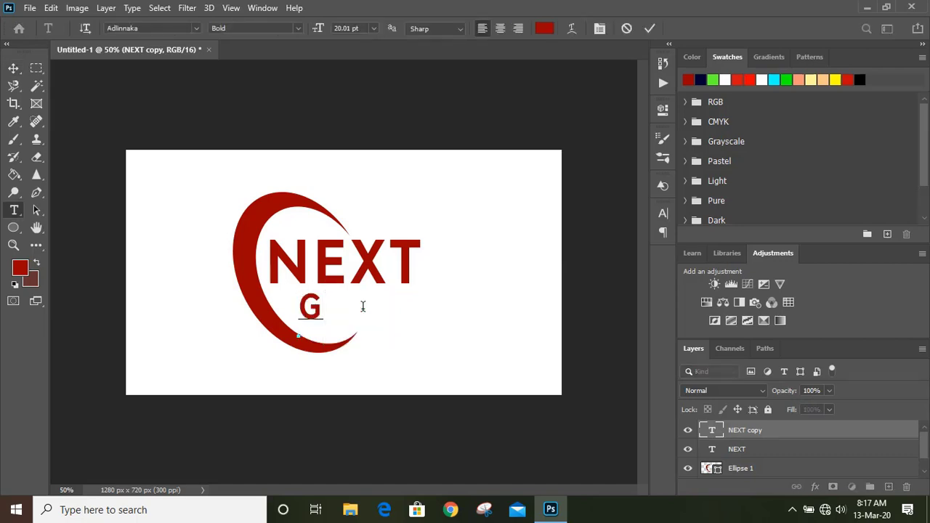
{"action": "type", "text": "ENE"}
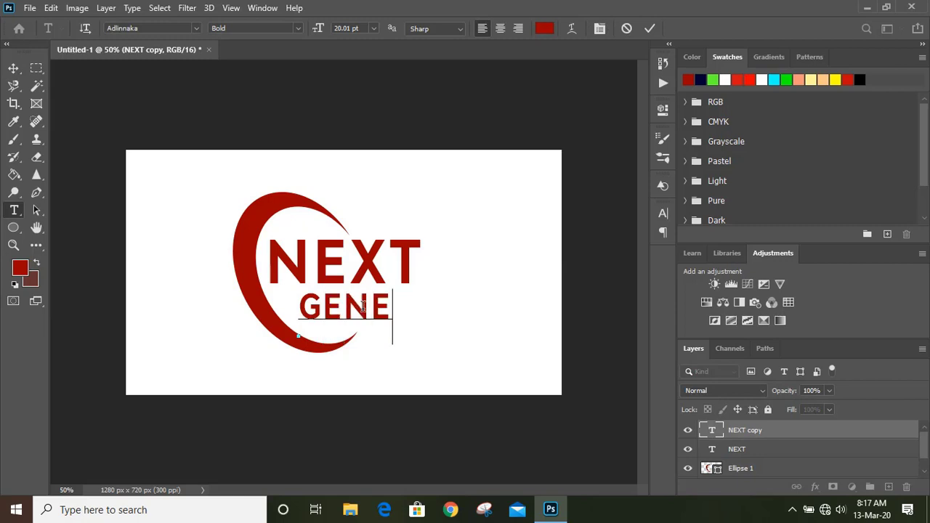
{"action": "type", "text": "RATION"}
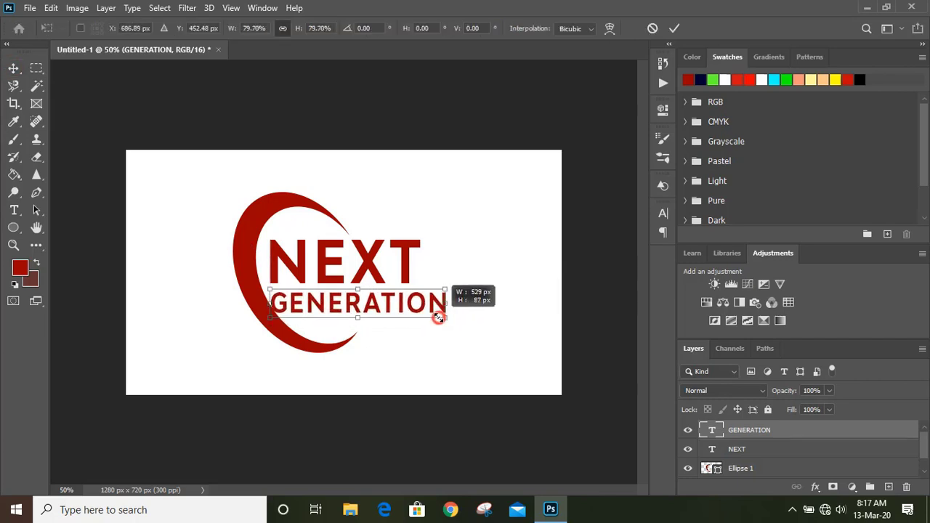
{"action": "left_click_drag", "start_coordinate": [439, 318], "coordinate": [416, 316]}
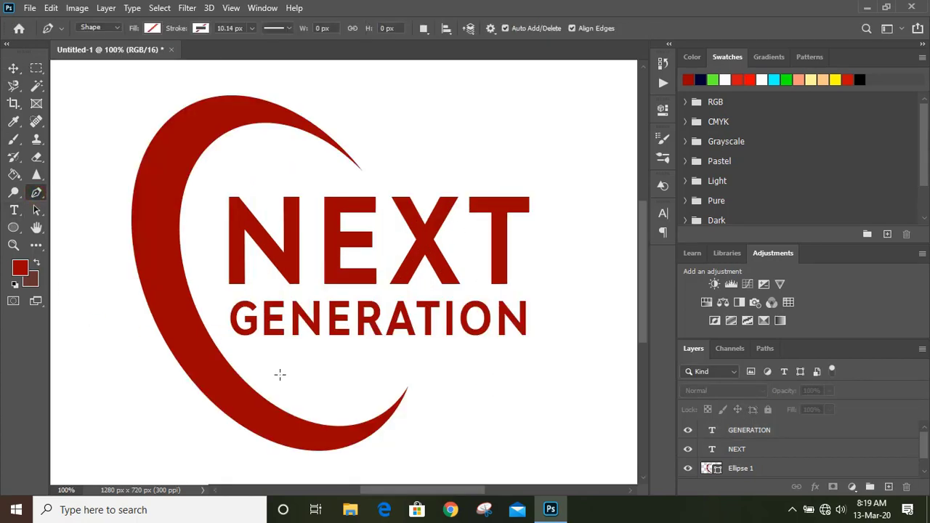
{"action": "mouse_move", "coordinate": [231, 347]}
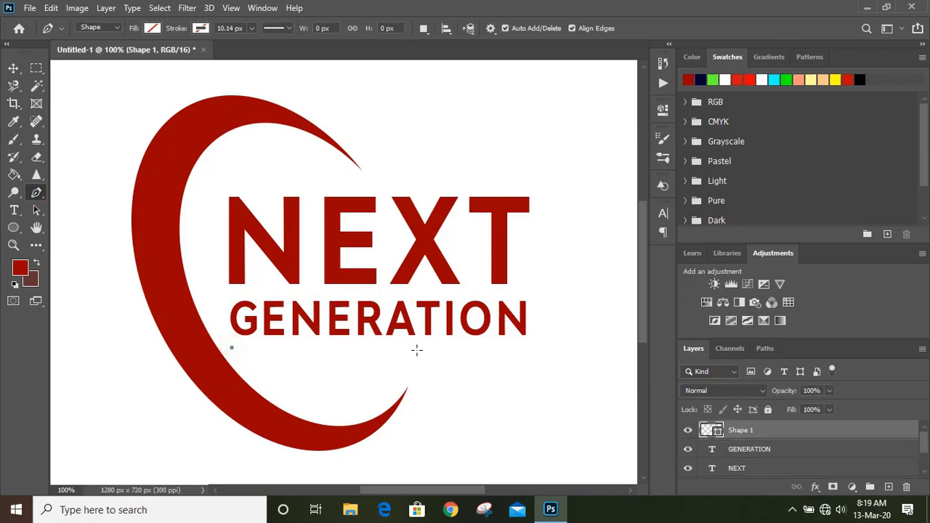
{"action": "mouse_move", "coordinate": [419, 347]}
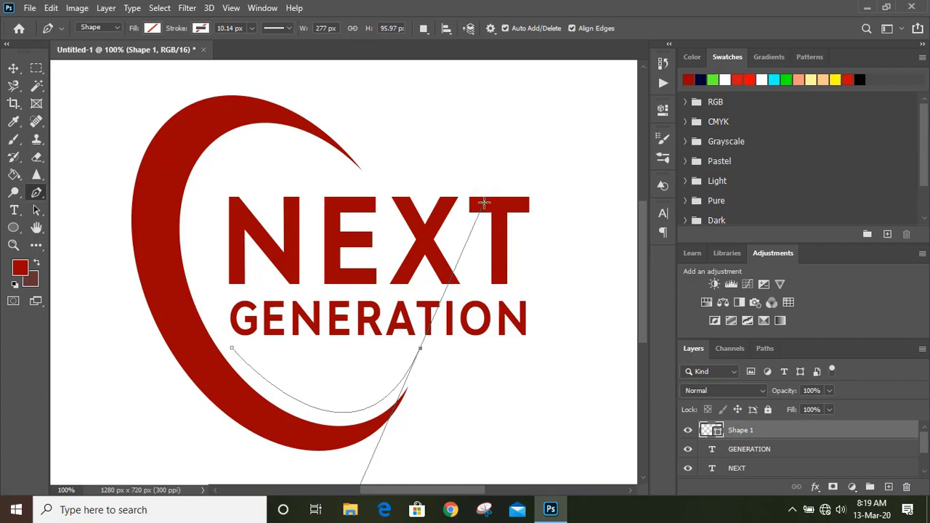
Pen-draw a curved leaf shape under GENERATION and set its fill colour.
{"action": "key", "text": "Alt"}
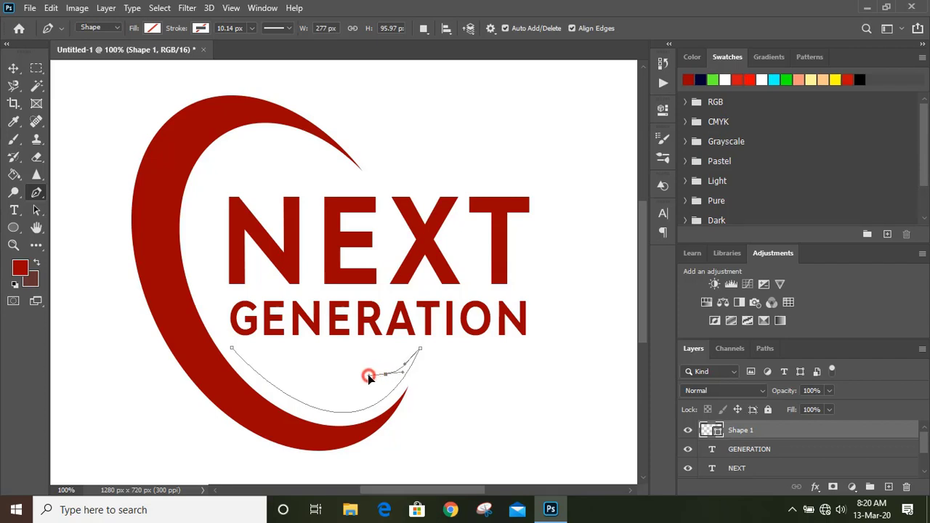
{"action": "left_click_drag", "start_coordinate": [369, 375], "coordinate": [295, 350]}
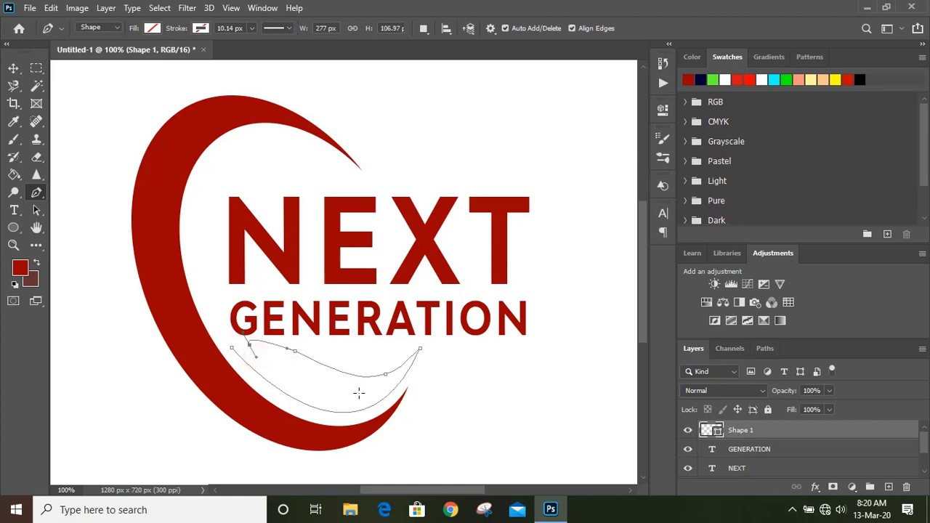
{"action": "left_click", "coordinate": [389, 384]}
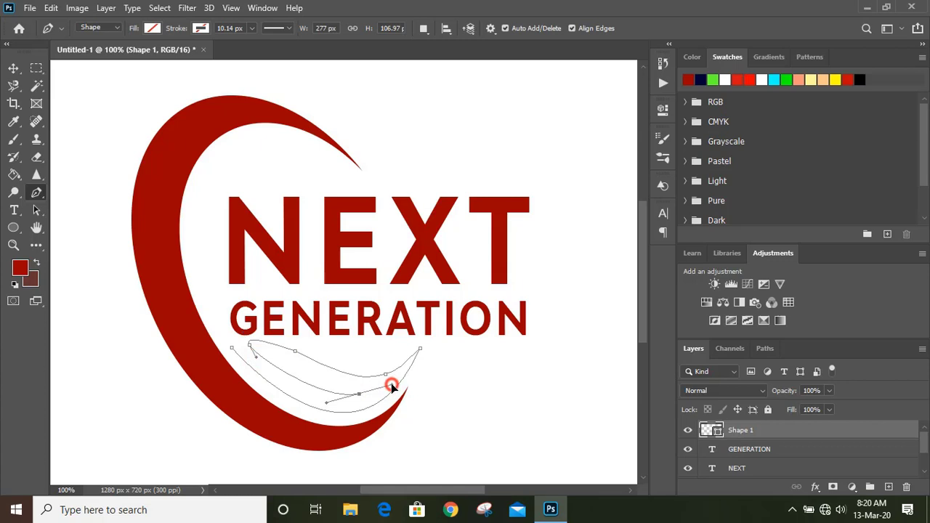
{"action": "left_click_drag", "start_coordinate": [390, 386], "coordinate": [341, 399]}
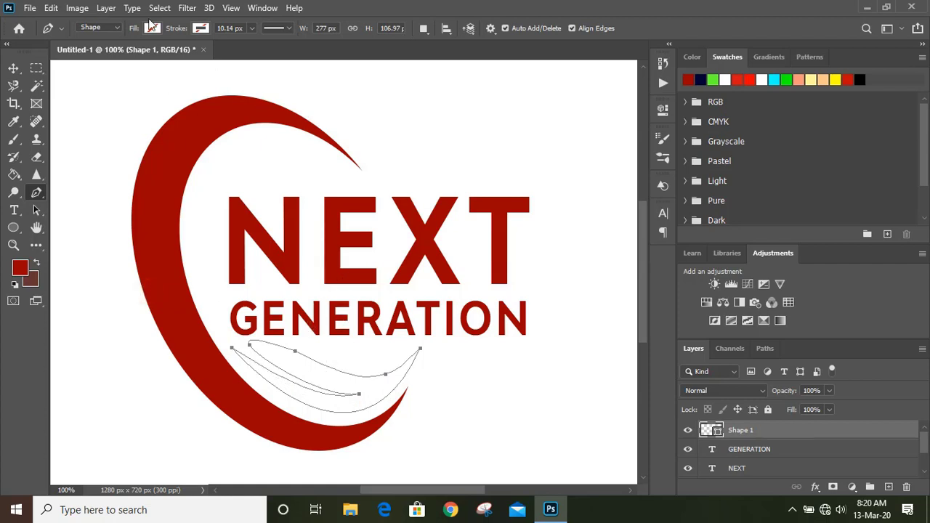
{"action": "left_click", "coordinate": [150, 29]}
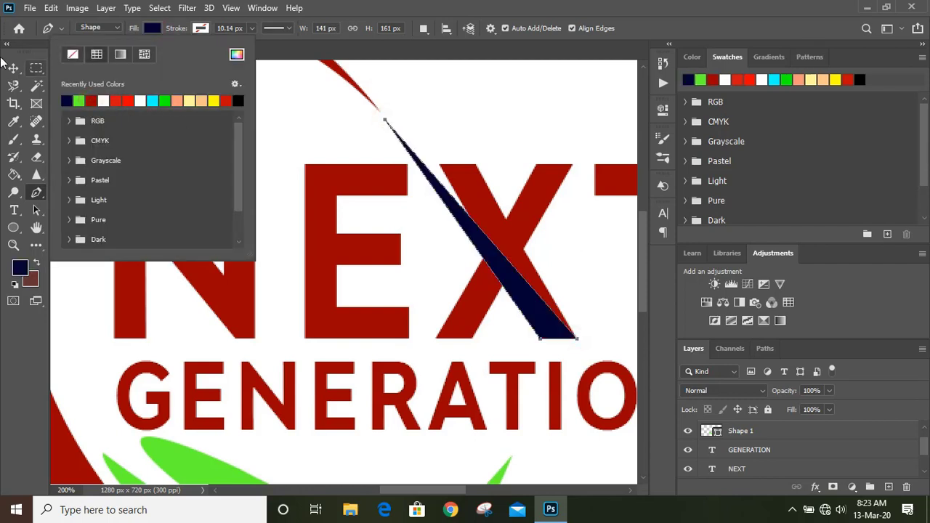
Finish the navy slash across the X and fill a second shape on its upper-right arm navy.
{"action": "left_click", "coordinate": [18, 67]}
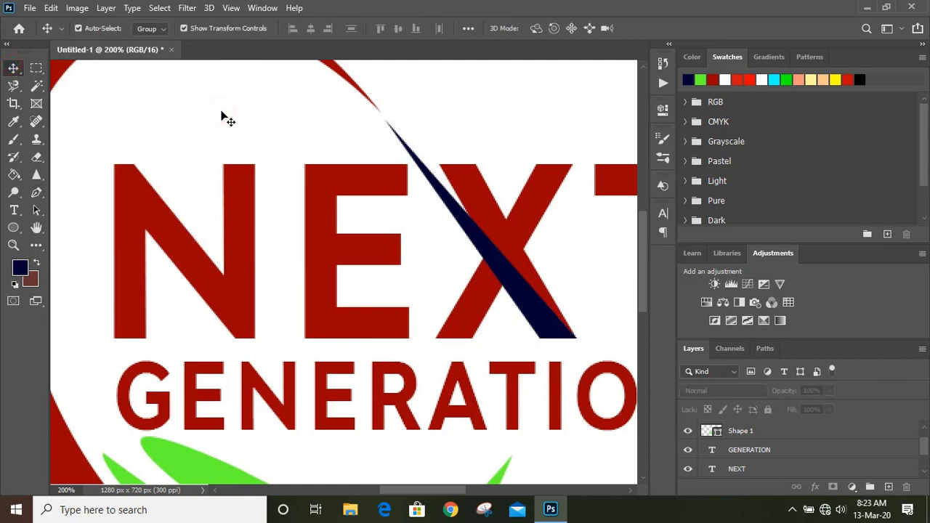
{"action": "mouse_move", "coordinate": [36, 193]}
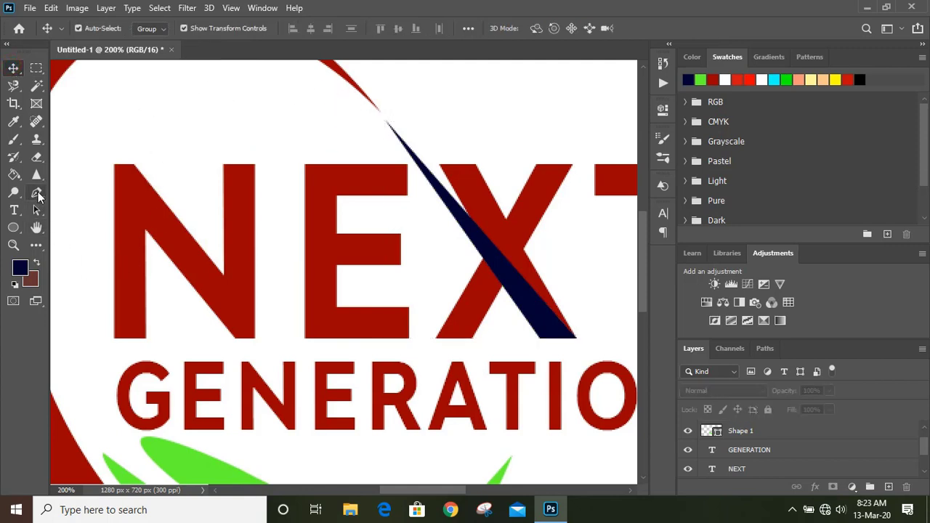
{"action": "left_click", "coordinate": [36, 192]}
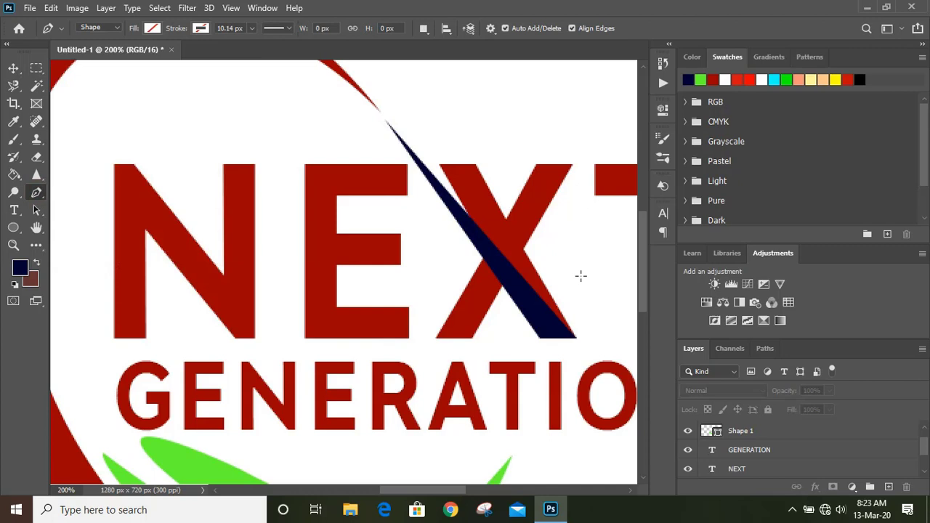
{"action": "mouse_move", "coordinate": [524, 251]}
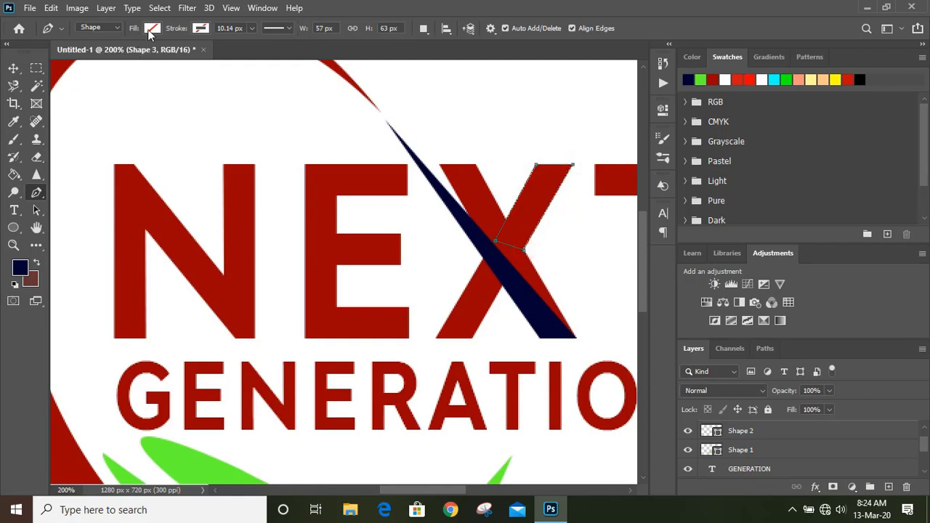
{"action": "left_click", "coordinate": [151, 28]}
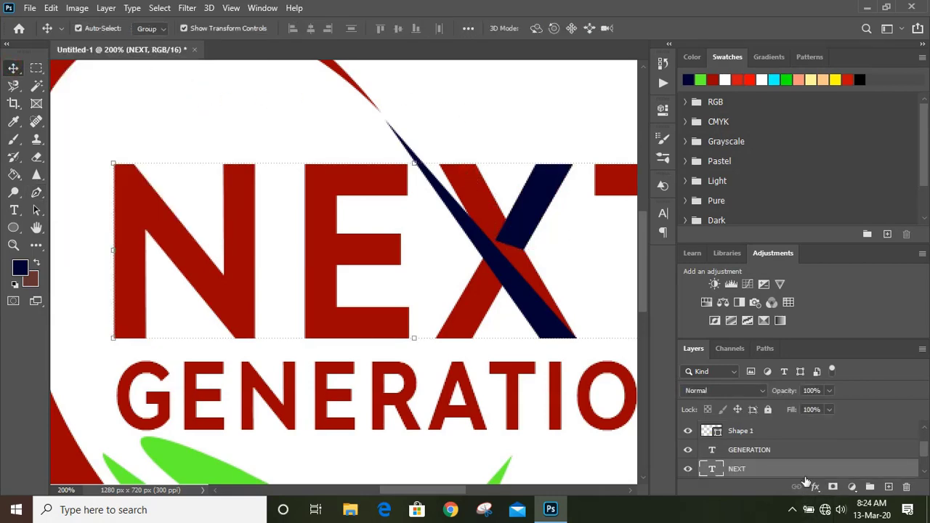
Rasterize the NEXT text layer and erase the red X strokes around the navy slash.
{"action": "right_click", "coordinate": [738, 468]}
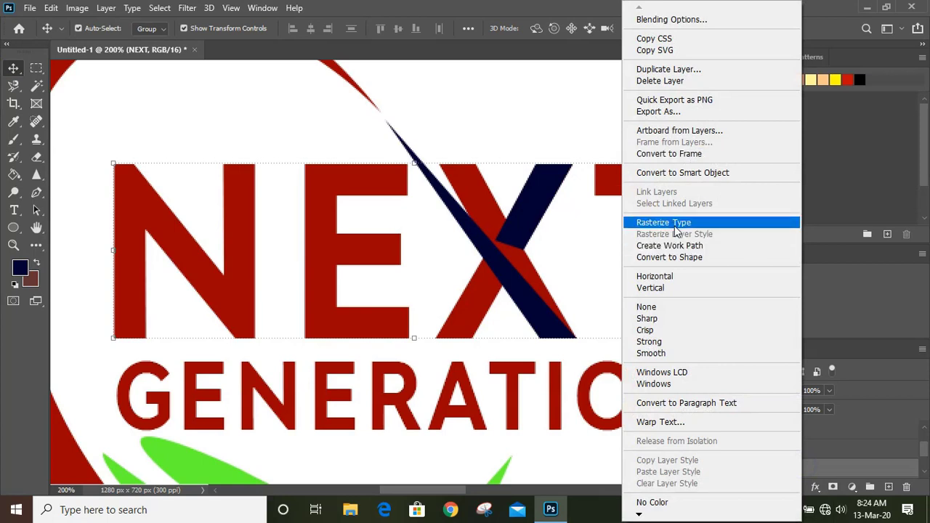
{"action": "left_click", "coordinate": [664, 223]}
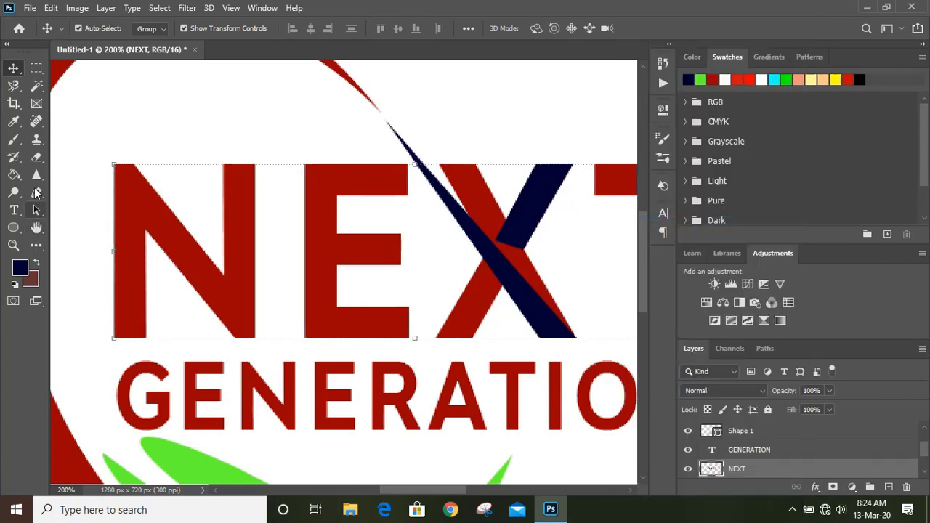
{"action": "left_click", "coordinate": [35, 157]}
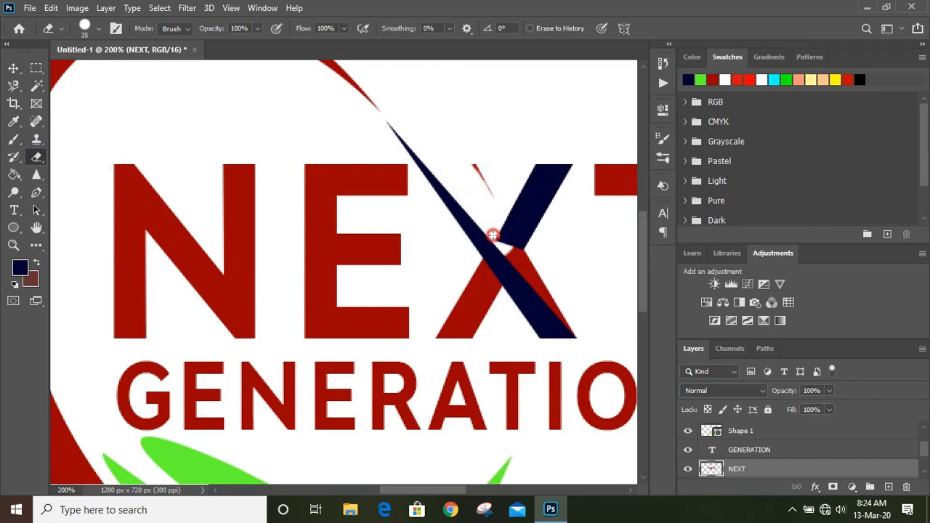
{"action": "left_click_drag", "start_coordinate": [493, 233], "coordinate": [542, 276]}
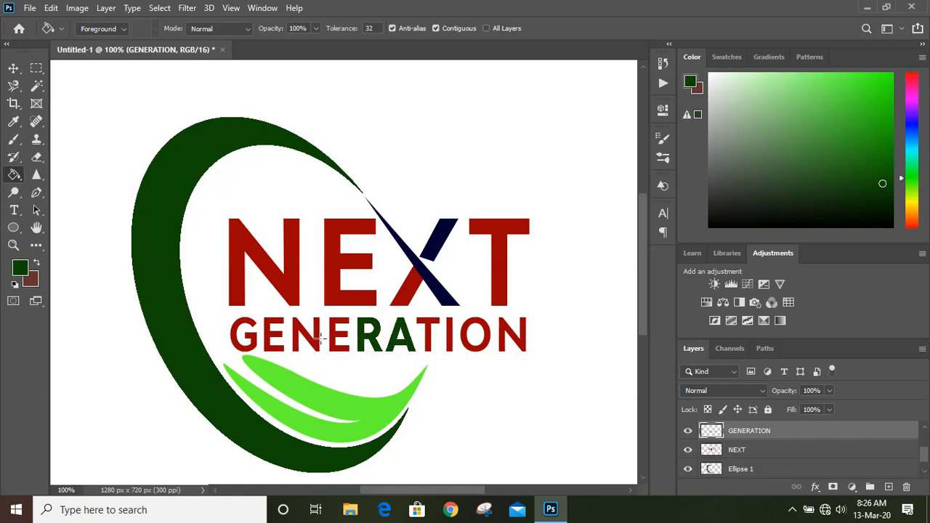
{"action": "mouse_move", "coordinate": [334, 352]}
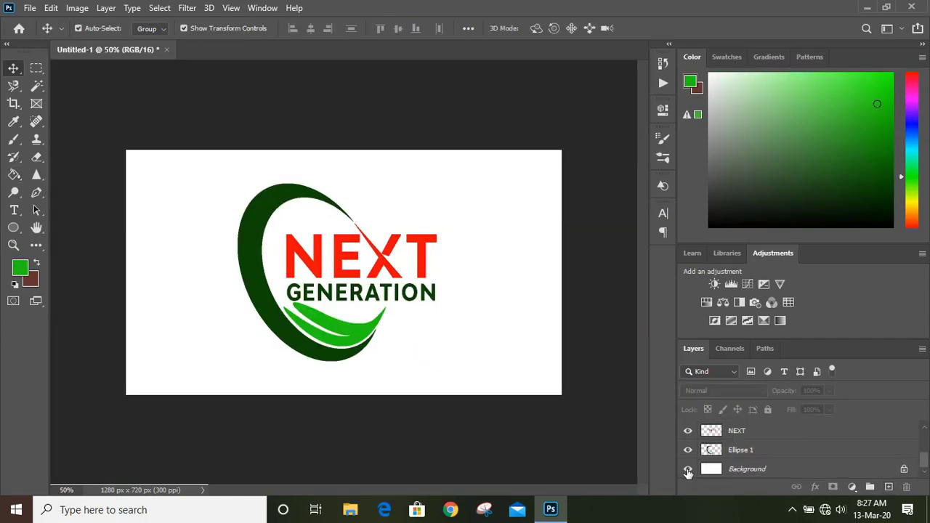
Hide the white Background layer and group the logo layers into Group 1.
{"action": "left_click", "coordinate": [686, 468]}
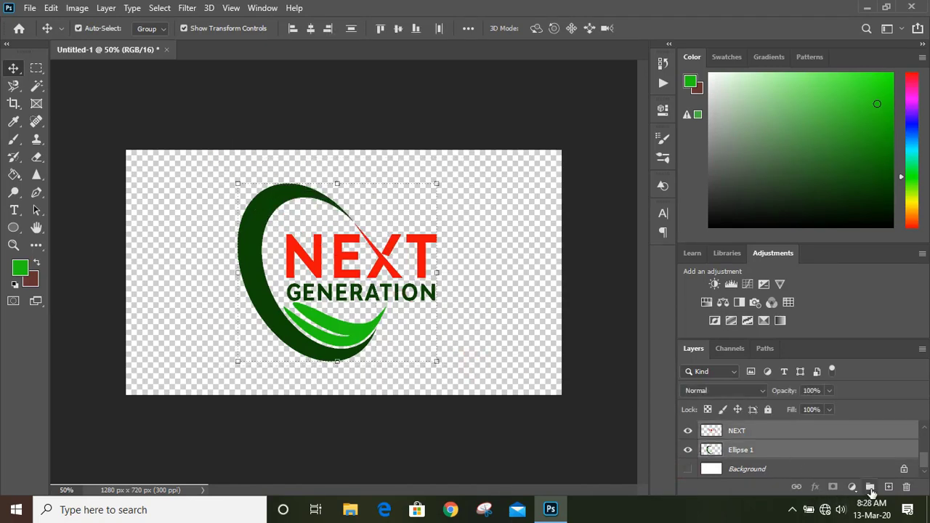
{"action": "left_click", "coordinate": [873, 488]}
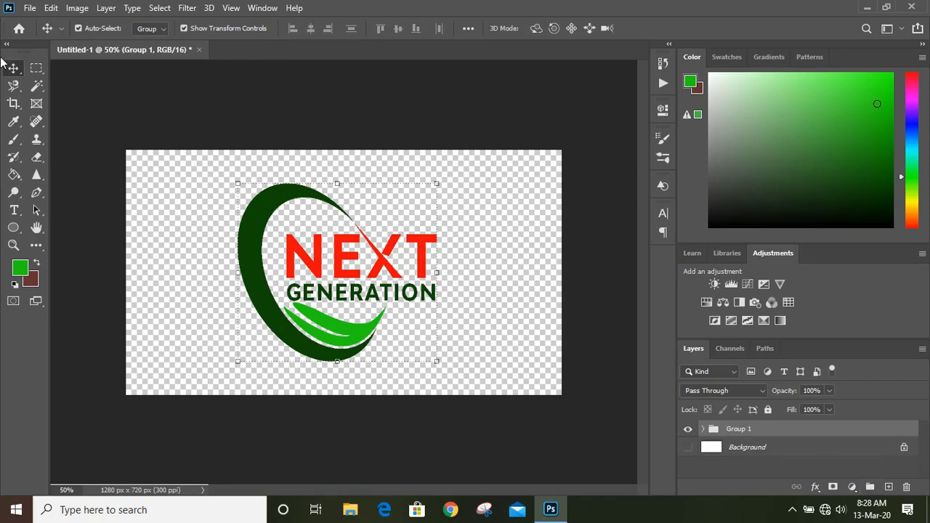
{"action": "left_click", "coordinate": [41, 8]}
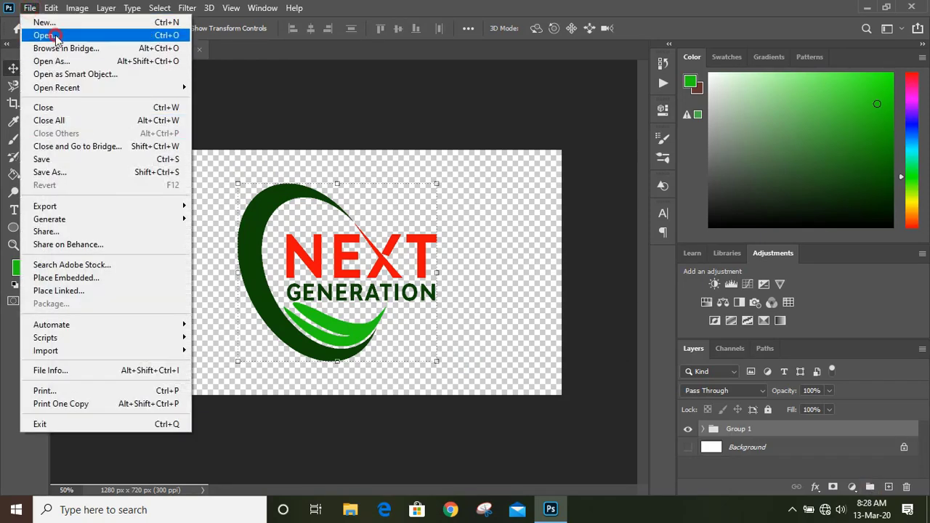
Open the '3d glass window logo mockup' file.
{"action": "left_click", "coordinate": [45, 34]}
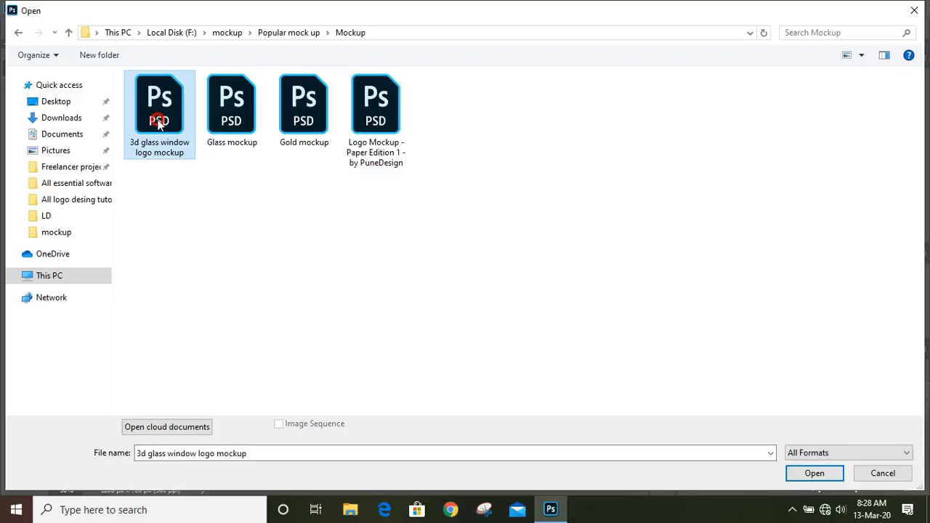
{"action": "left_click", "coordinate": [814, 473]}
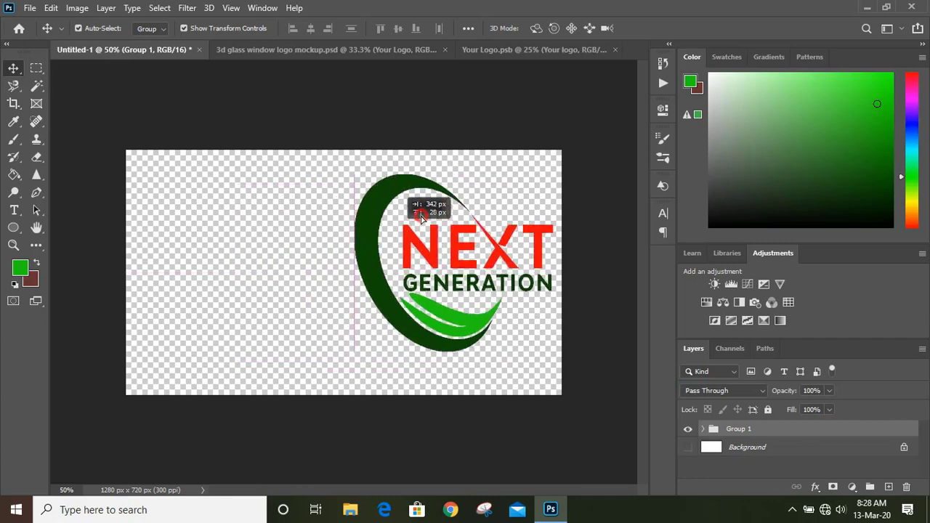
Bring Group 1 into Your Logo.psb, accept the profile conversion, and scale it up.
{"action": "left_click", "coordinate": [529, 49]}
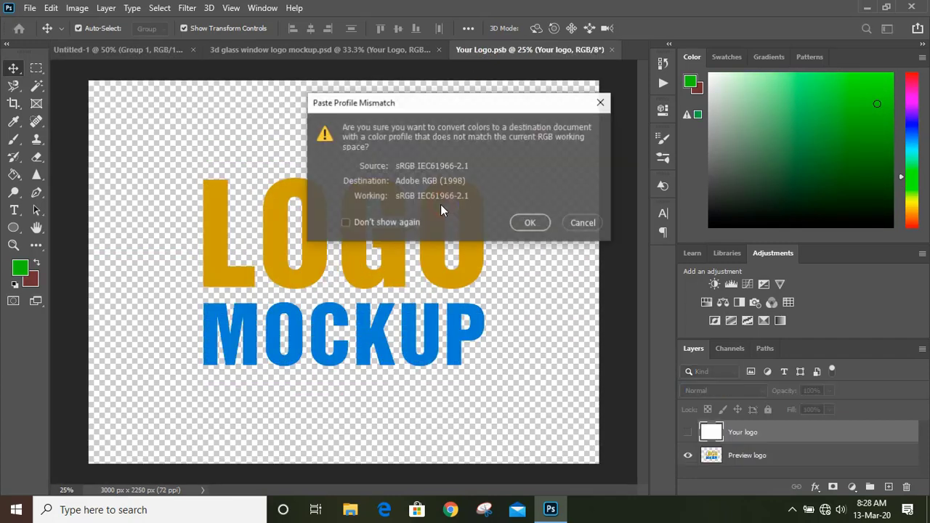
{"action": "left_click", "coordinate": [529, 223]}
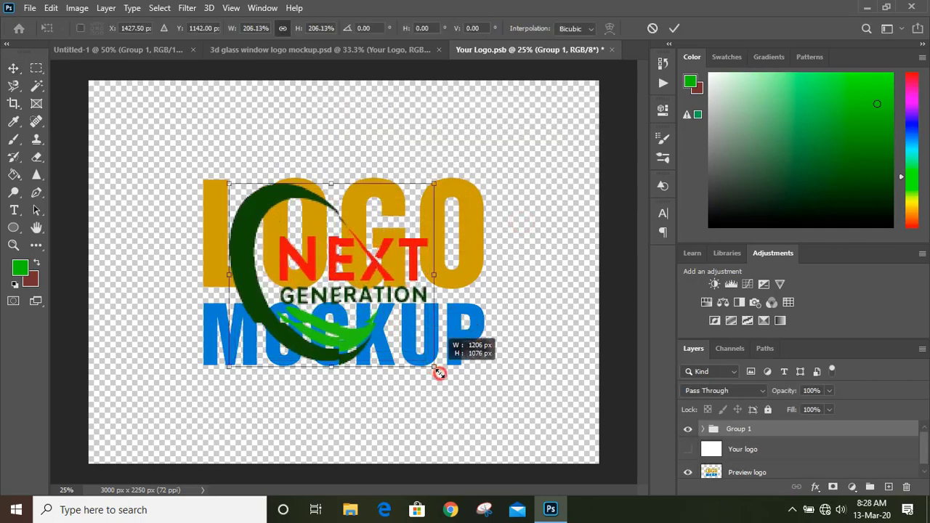
{"action": "left_click_drag", "start_coordinate": [436, 367], "coordinate": [454, 385]}
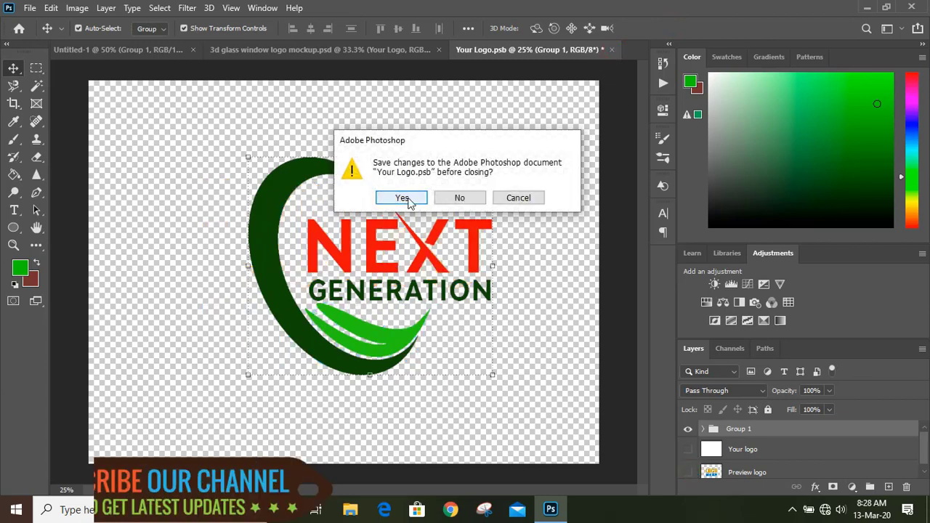
Confirm saving changes to Your Logo.psb with the NEXT GENERATION logo.
{"action": "left_click", "coordinate": [401, 198]}
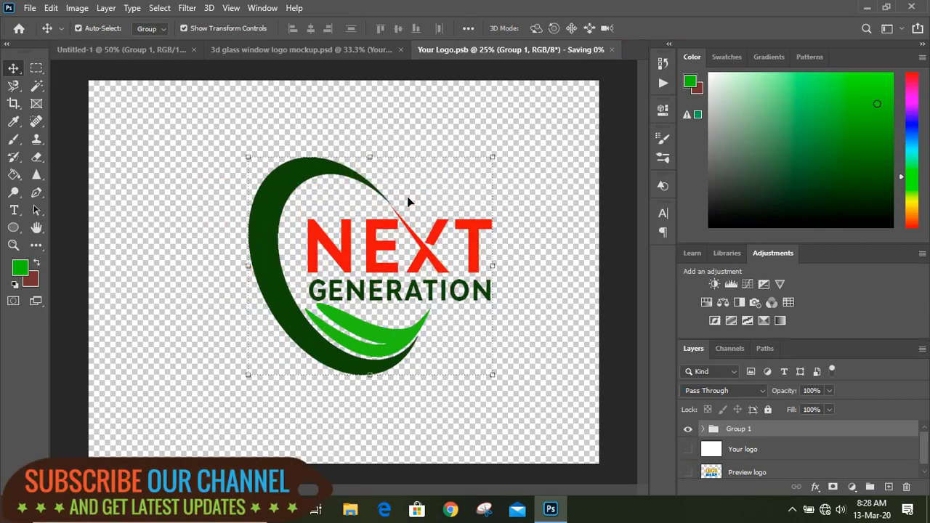